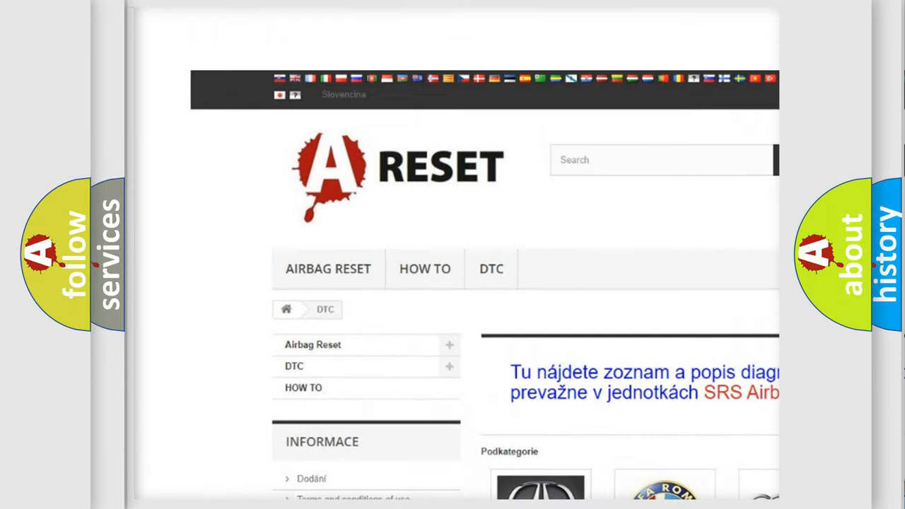
Scroll the Lincoln DTC page down through its subcategory code list to hex 5A61.
scroll(down, 3)
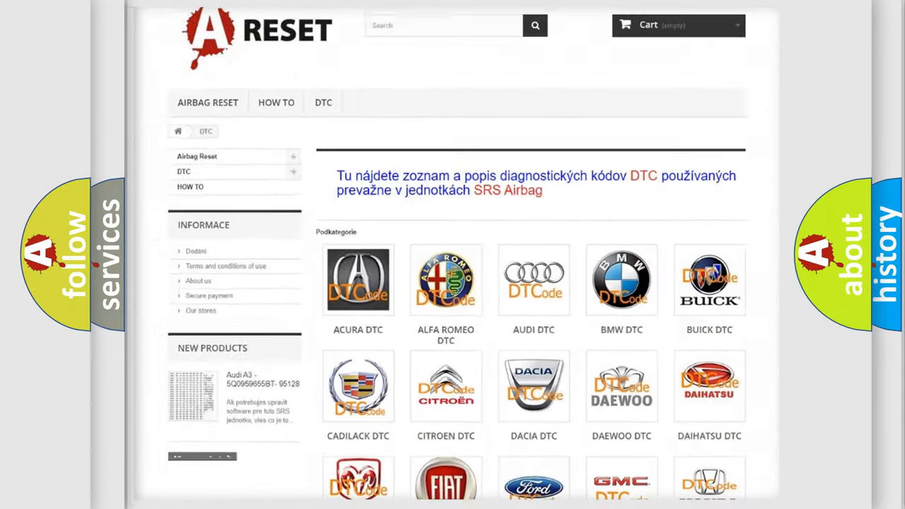
scroll(down, 3)
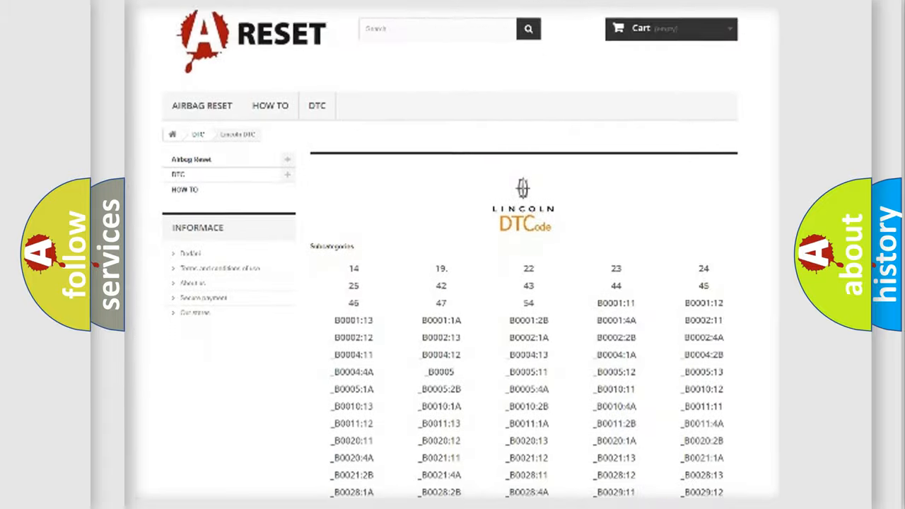
scroll(down, 3)
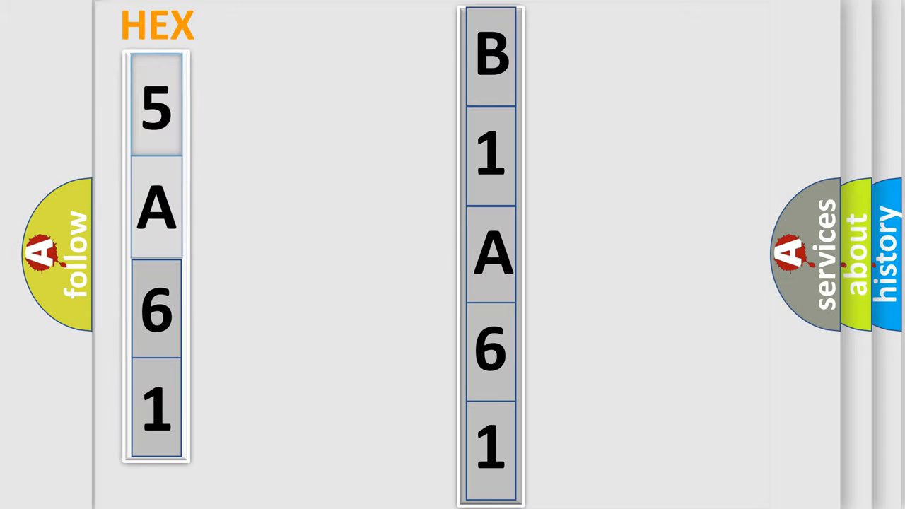
Advance to the B1A61:11 slide and enter the make 'Lincoln' beside the logo.
click(155, 110)
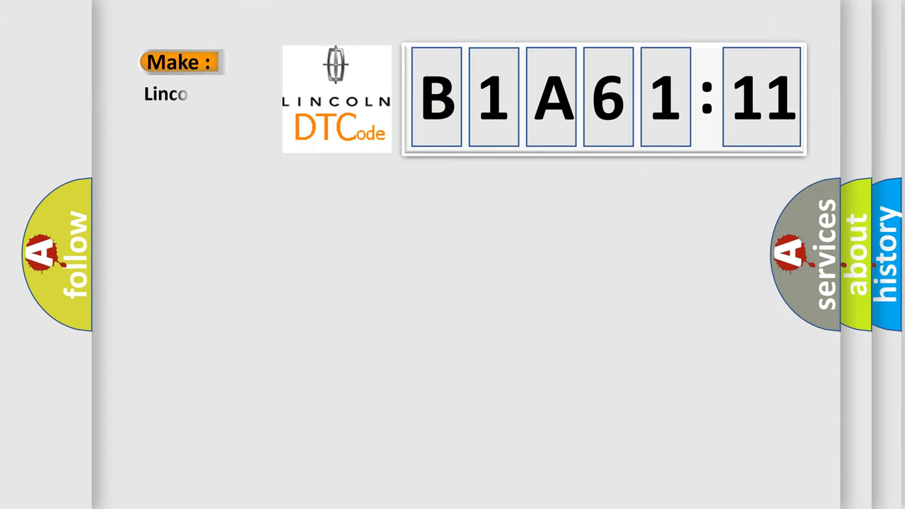
text(ln)
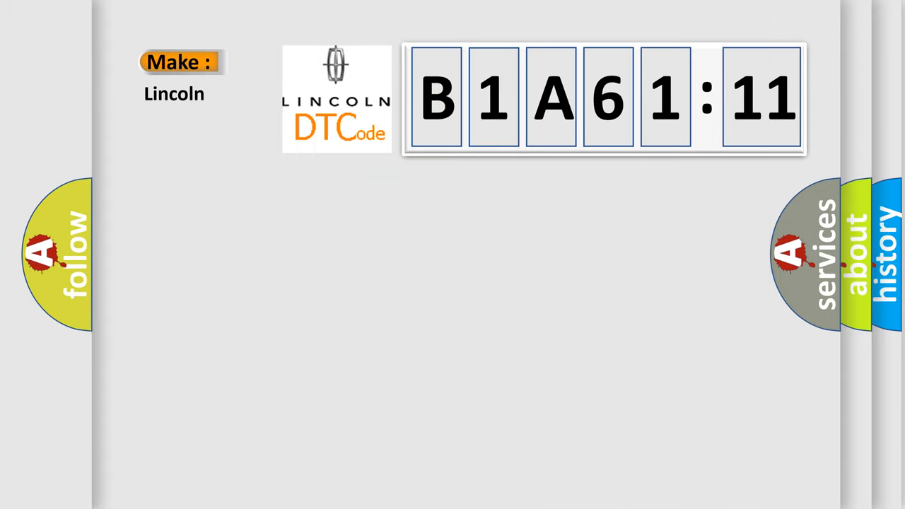